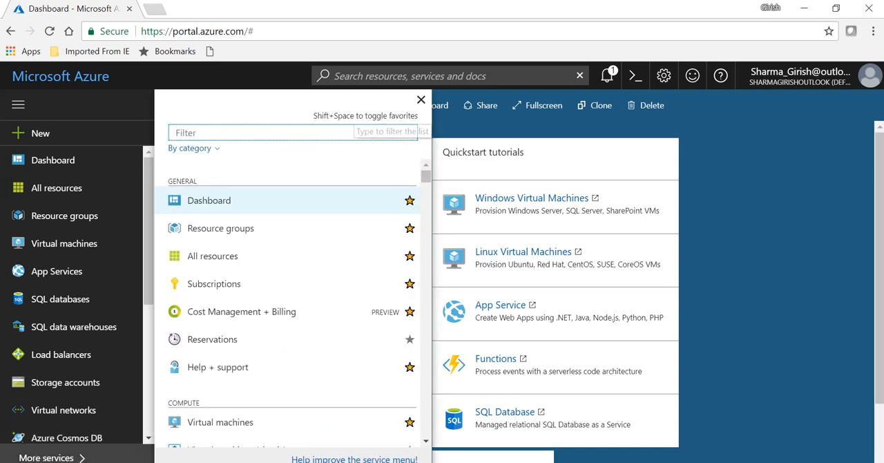
Filter All services for 'traff' and open the empty Traffic Manager profiles list
type("traffic")
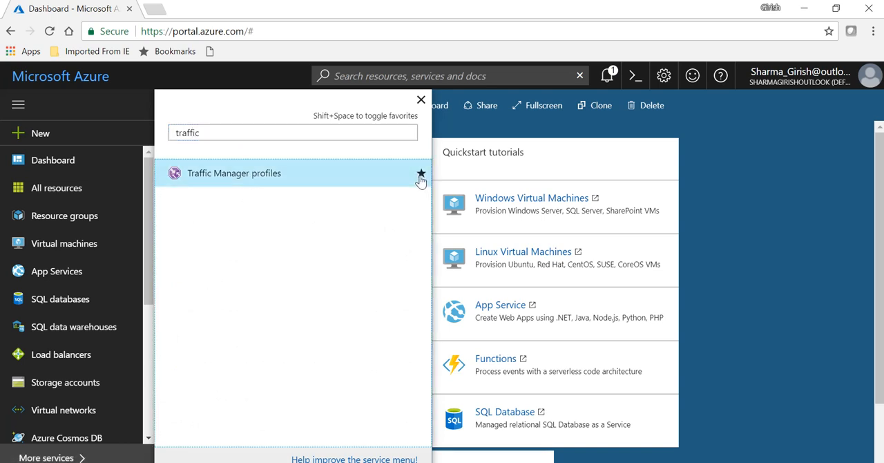
left_click(234, 172)
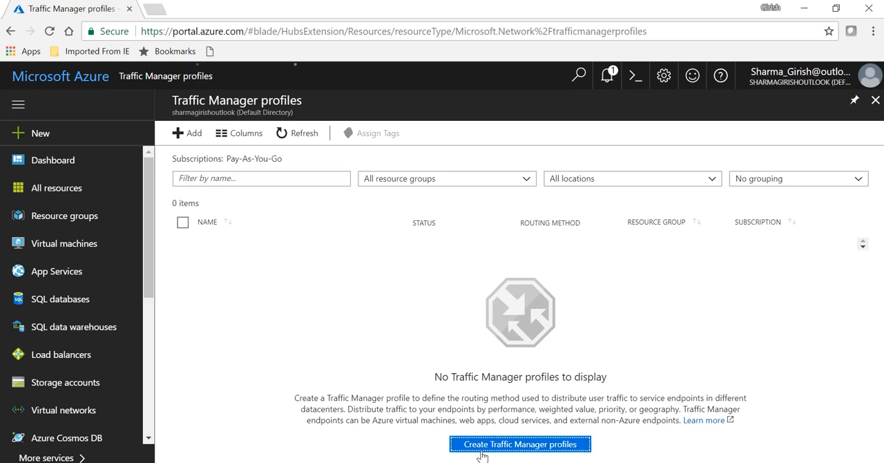
Start a new Traffic Manager profile named GirishDemoTM
left_click(515, 442)
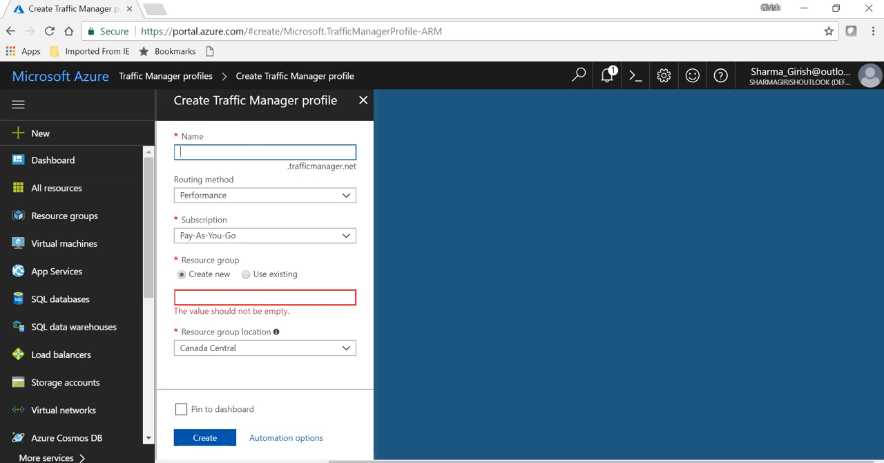
mouse_move(590, 249)
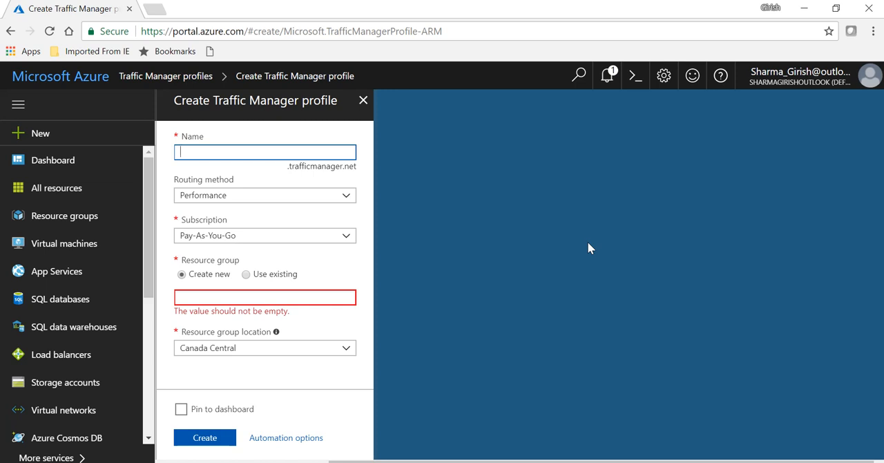
type("GirishDemoTM")
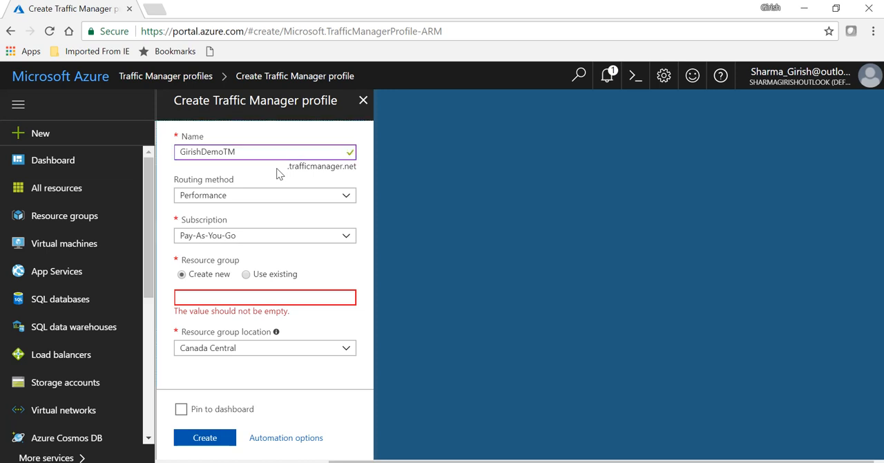
mouse_move(269, 228)
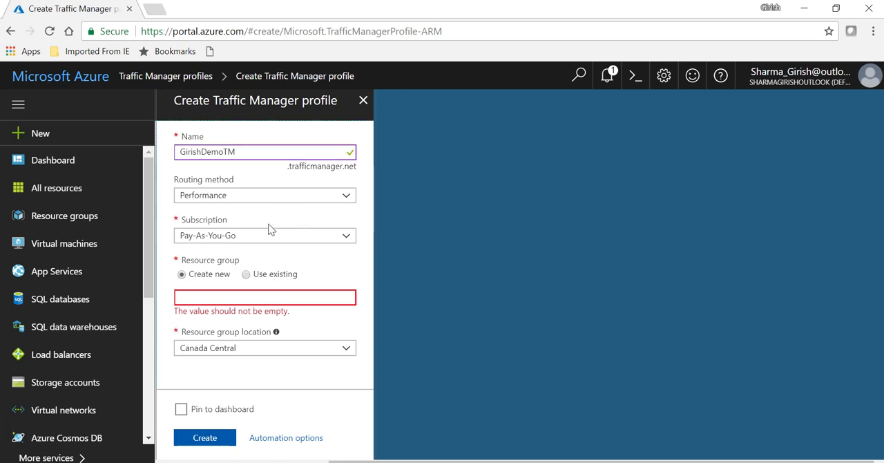
mouse_move(350, 201)
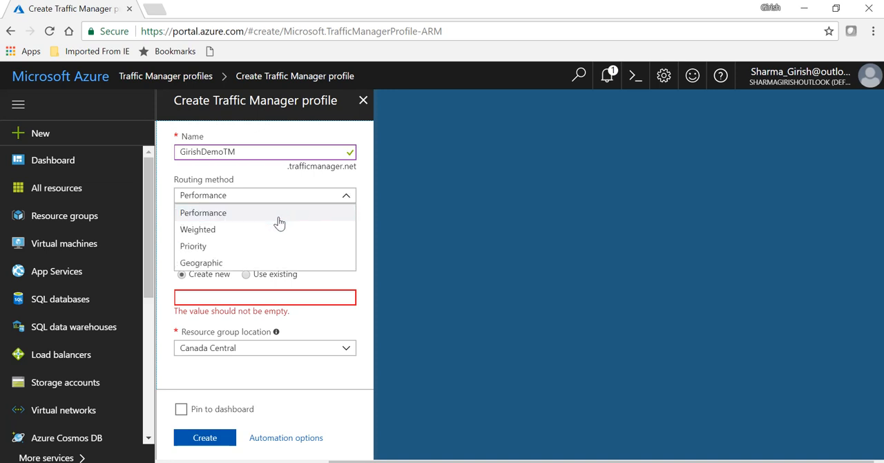
mouse_move(260, 253)
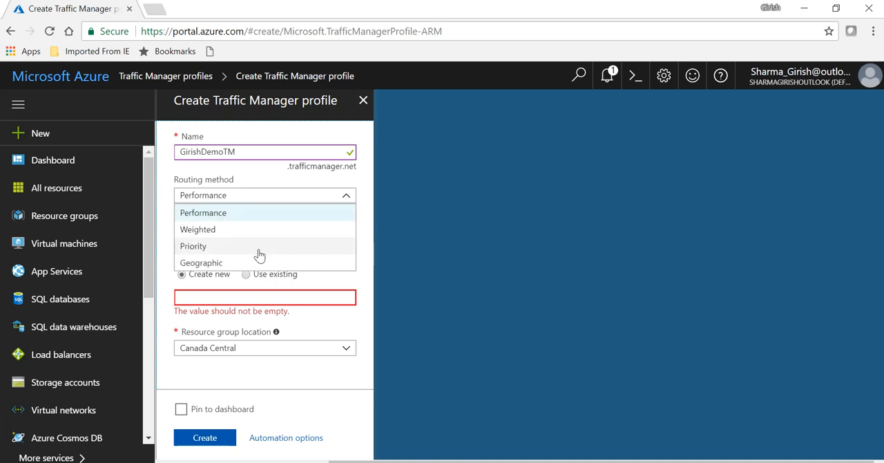
mouse_move(265, 215)
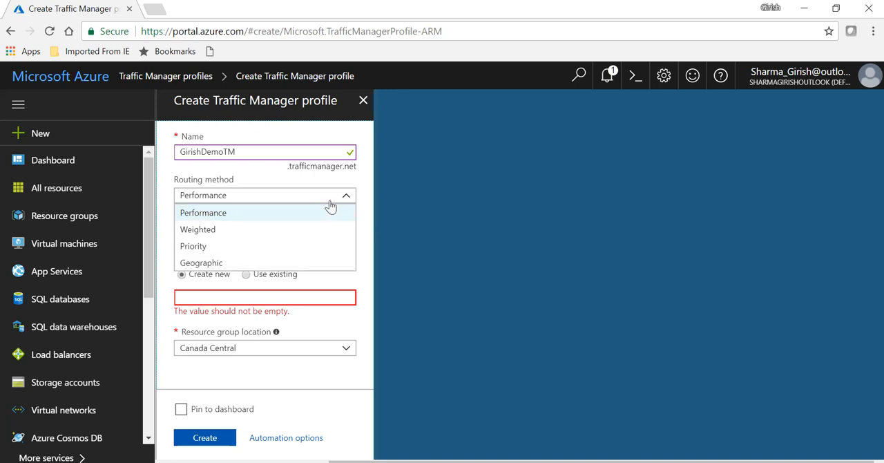
mouse_move(287, 182)
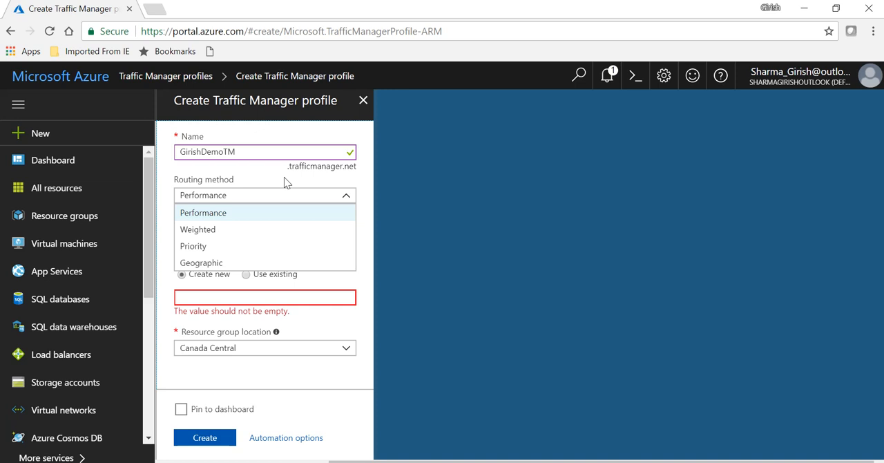
mouse_move(272, 173)
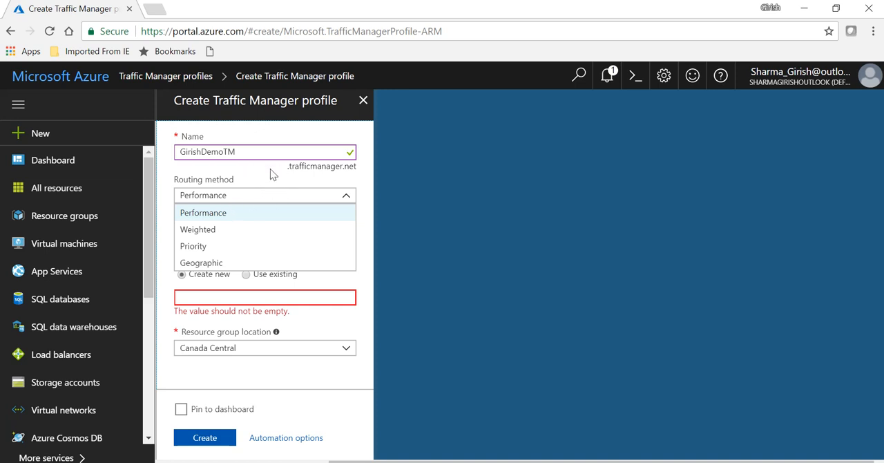
mouse_move(280, 181)
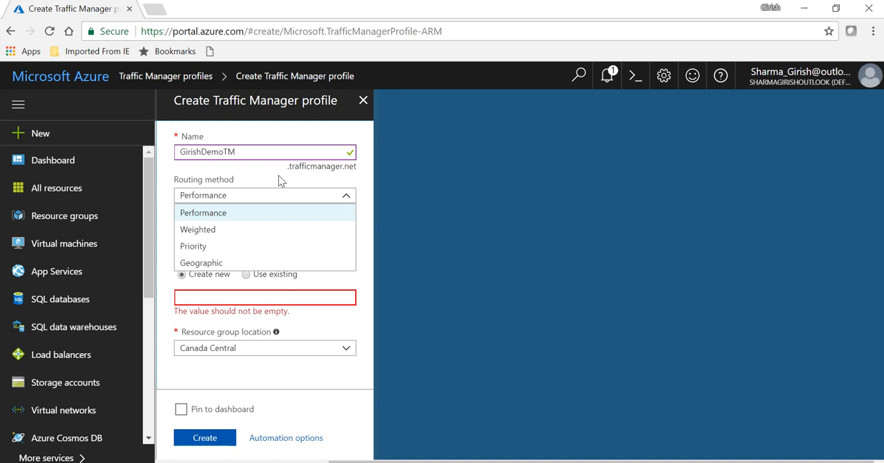
mouse_move(229, 233)
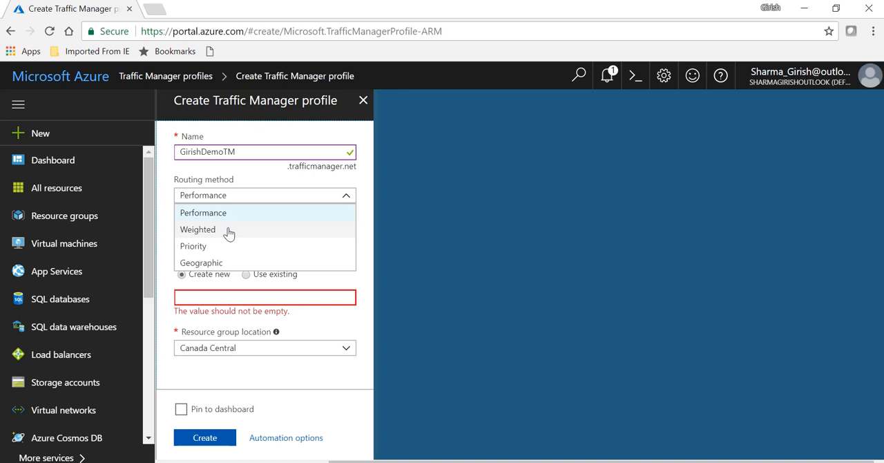
mouse_move(203, 212)
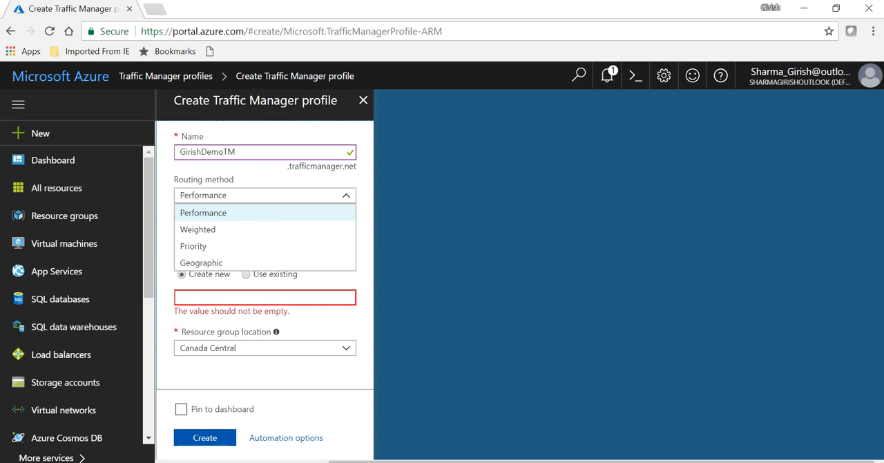
mouse_move(401, 226)
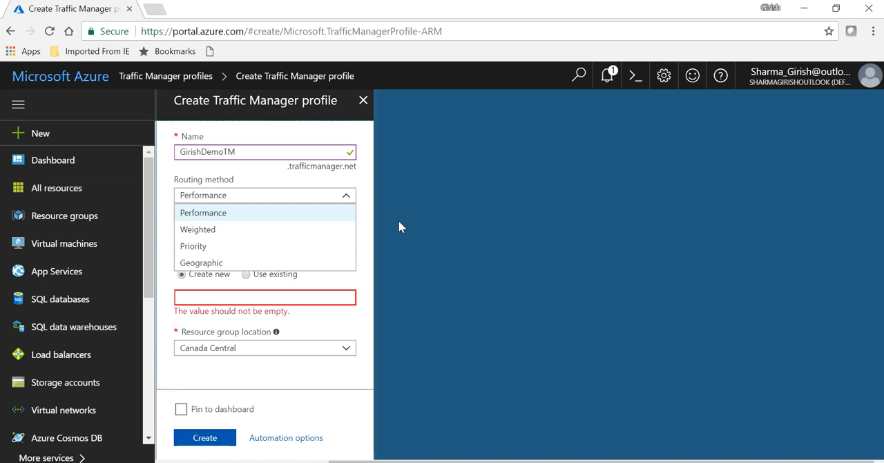
mouse_move(249, 245)
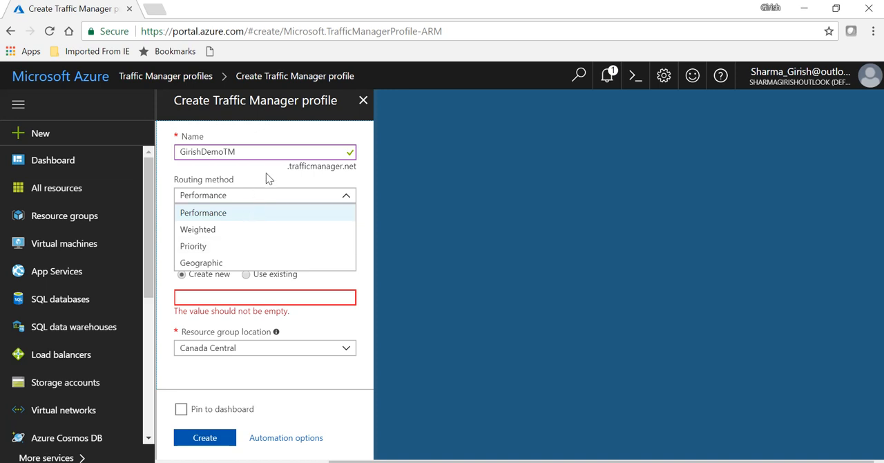
mouse_move(249, 199)
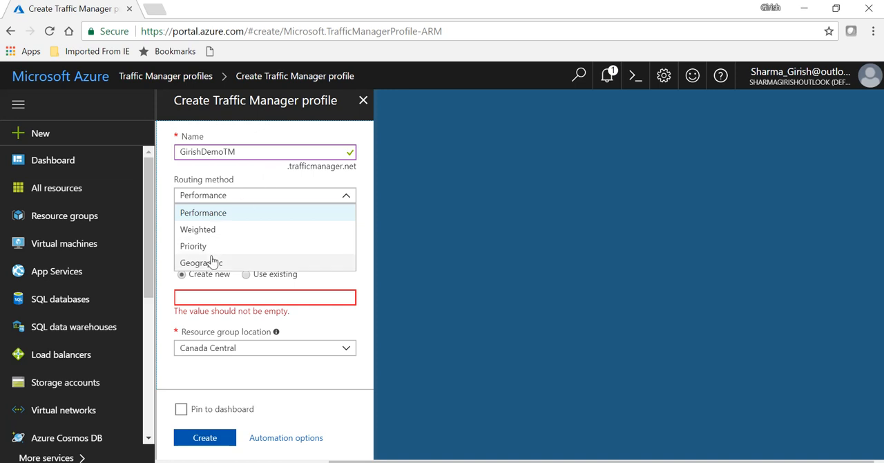
mouse_move(252, 185)
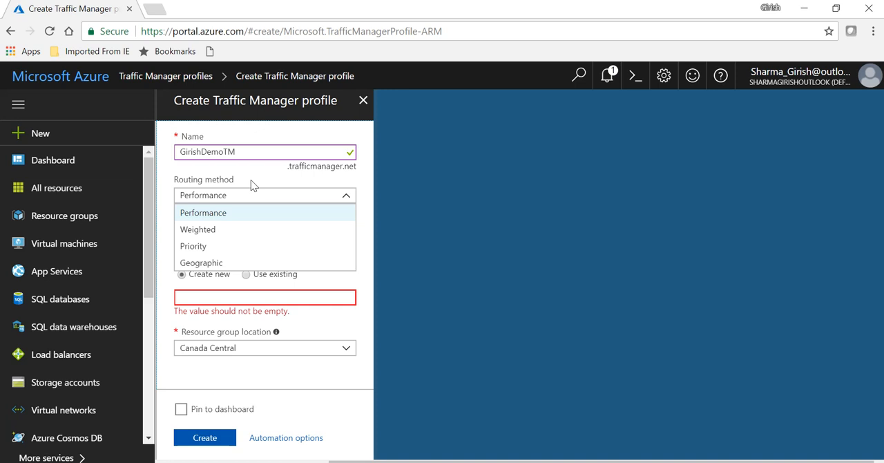
mouse_move(299, 198)
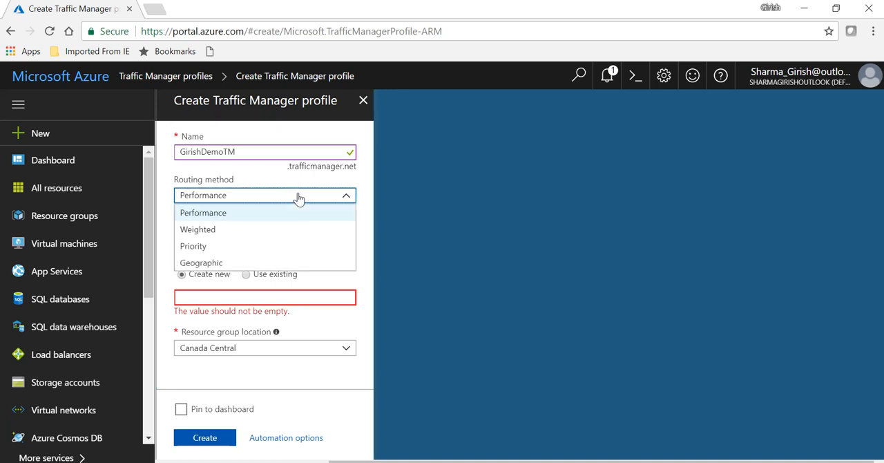
mouse_move(248, 219)
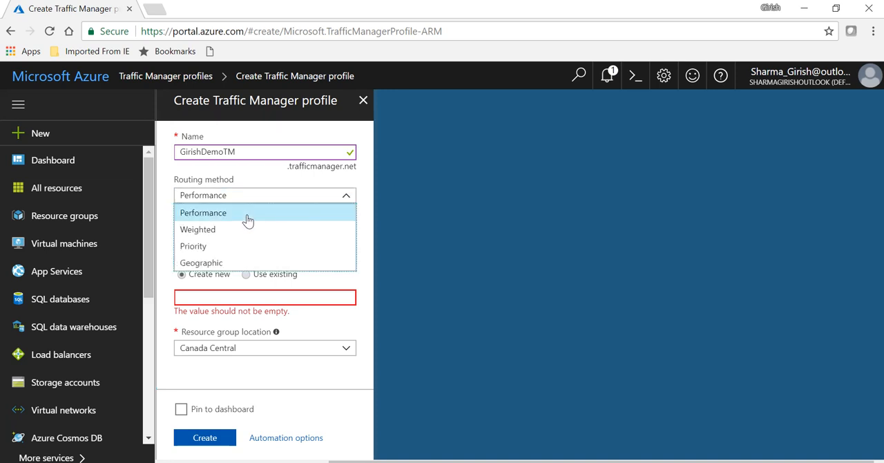
mouse_move(256, 213)
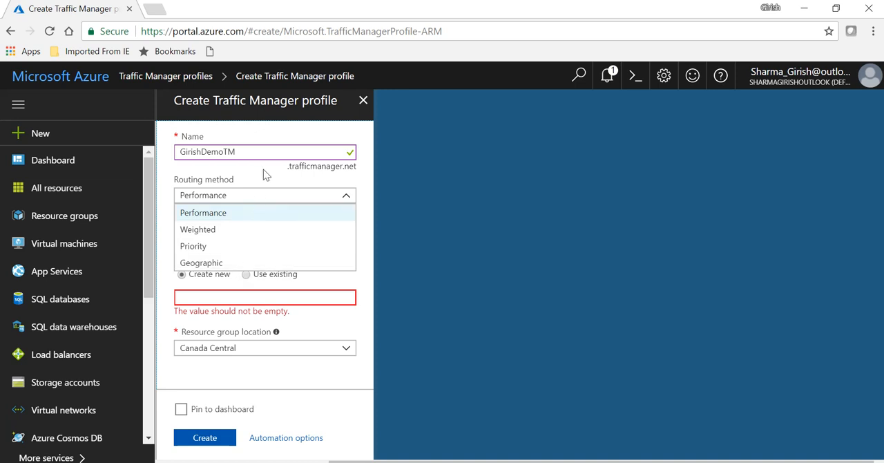
mouse_move(262, 186)
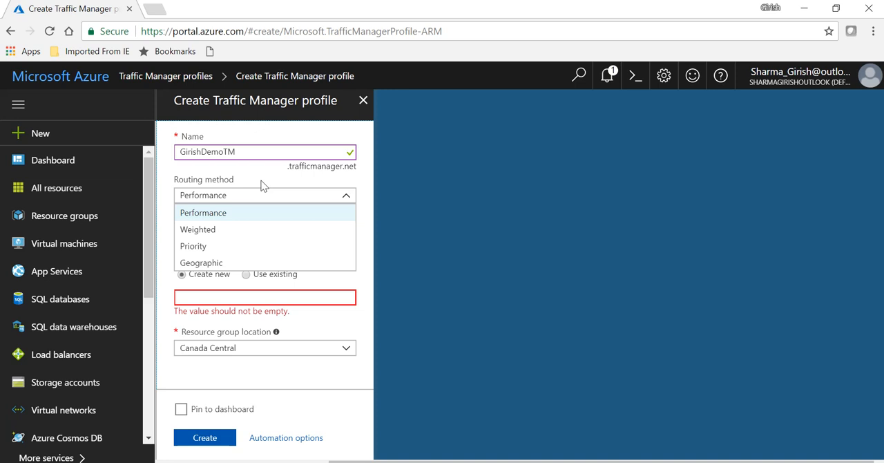
Keep Performance routing and assign the profile to existing resource group DemoAS
left_click(203, 213)
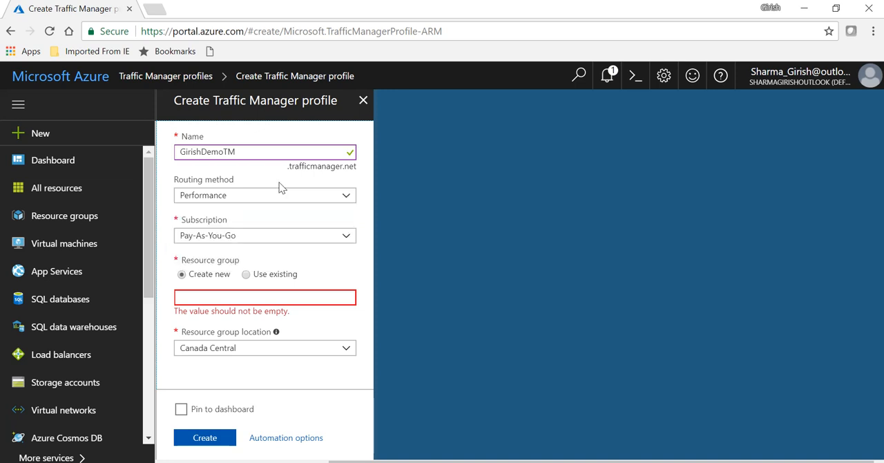
mouse_move(353, 252)
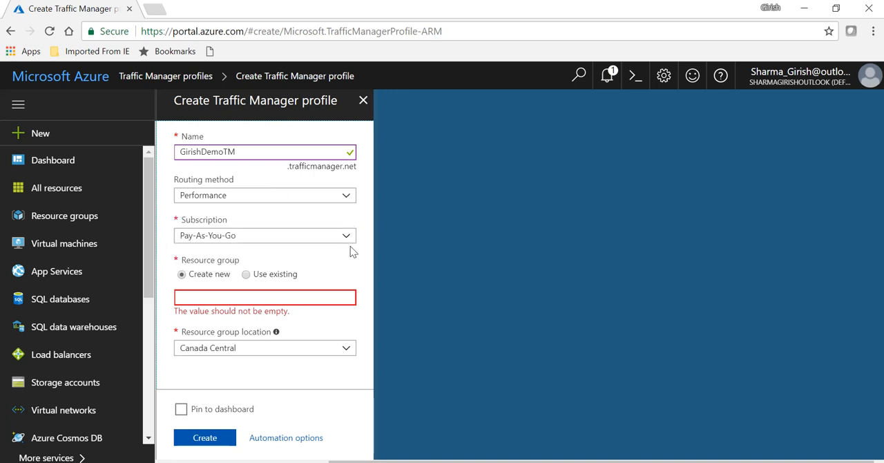
left_click(246, 273)
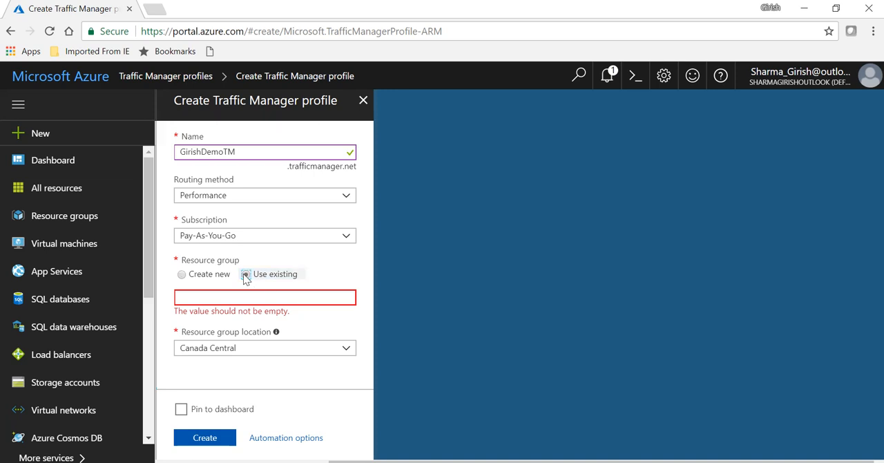
left_click(265, 297)
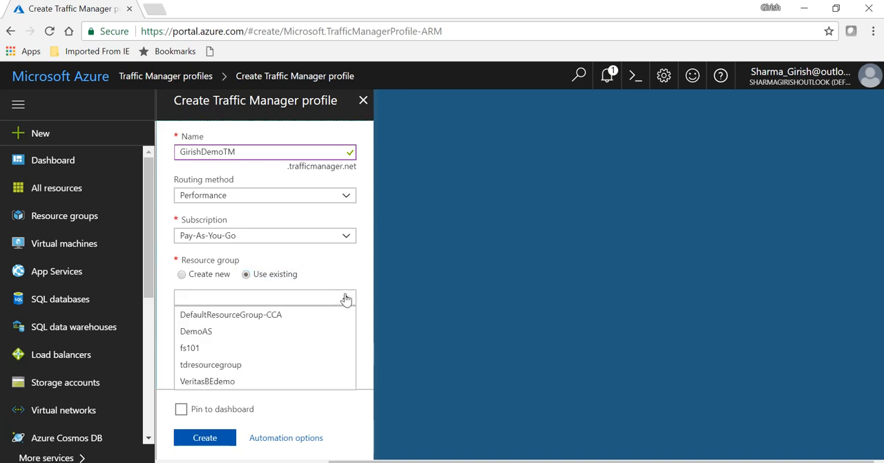
mouse_move(239, 331)
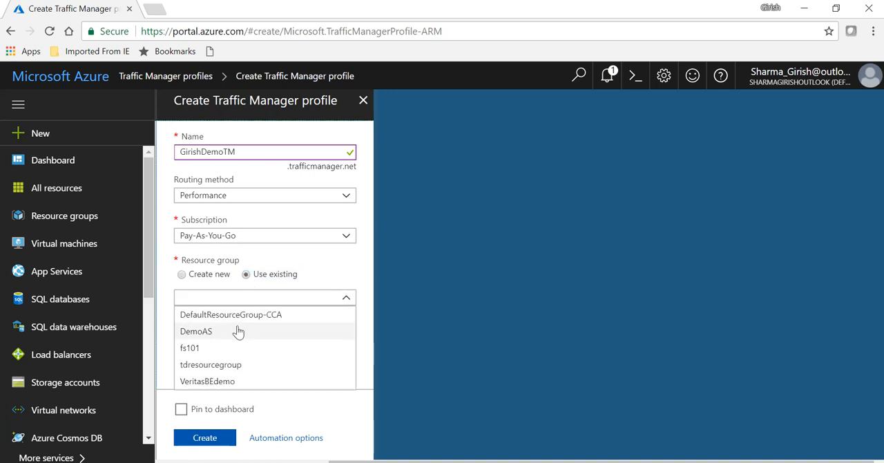
left_click(196, 331)
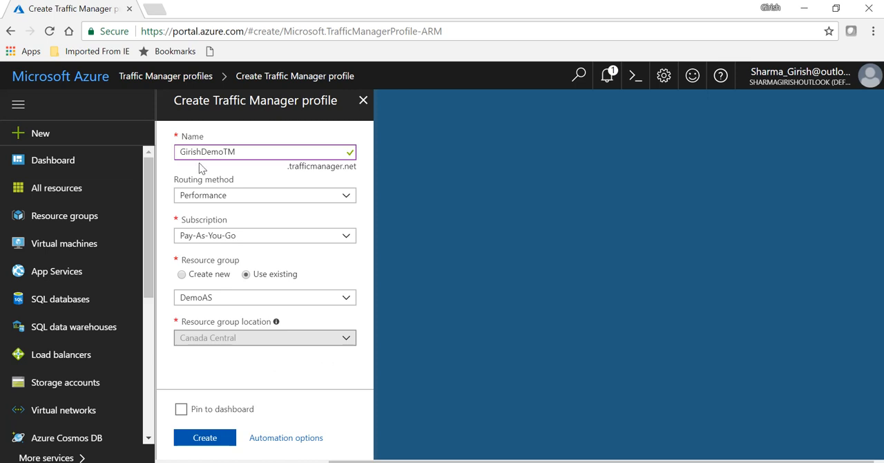
mouse_move(351, 338)
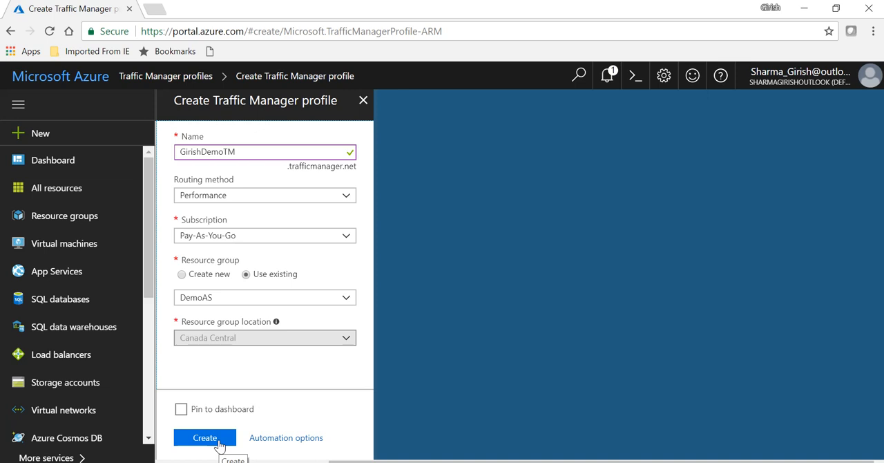
Create the GirishDemoTM profile and confirm 'Deployment succeeded' in Notifications, then dismiss it
left_click(207, 437)
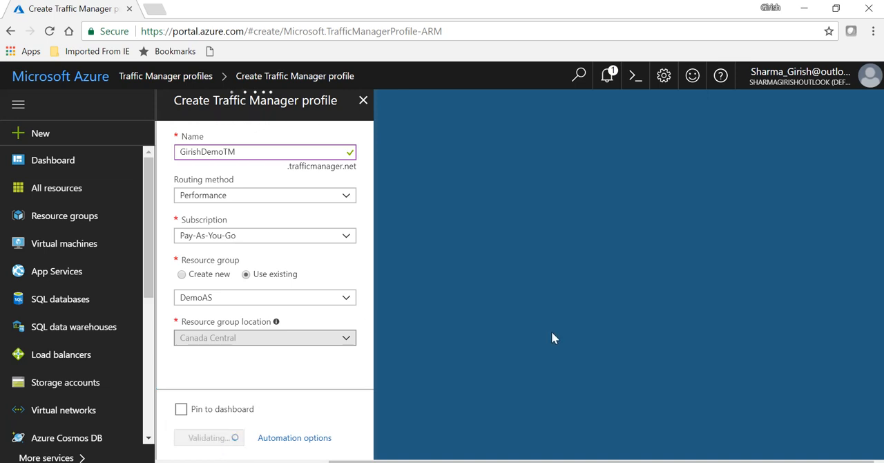
left_click(207, 437)
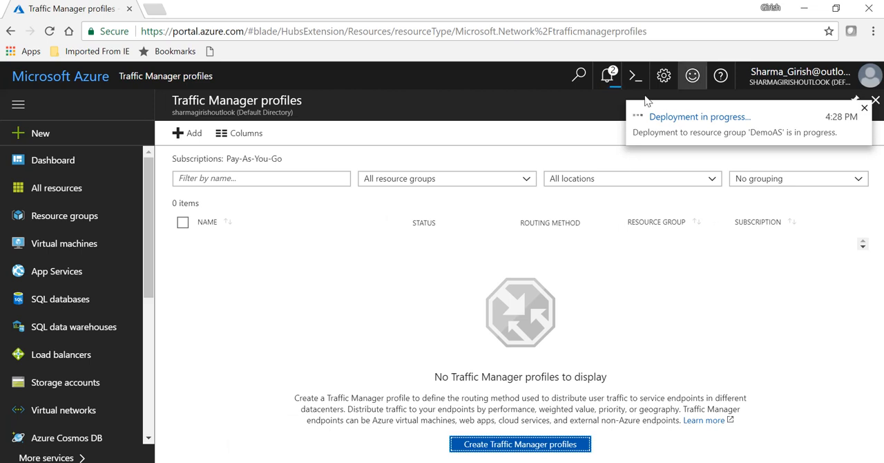
left_click(606, 75)
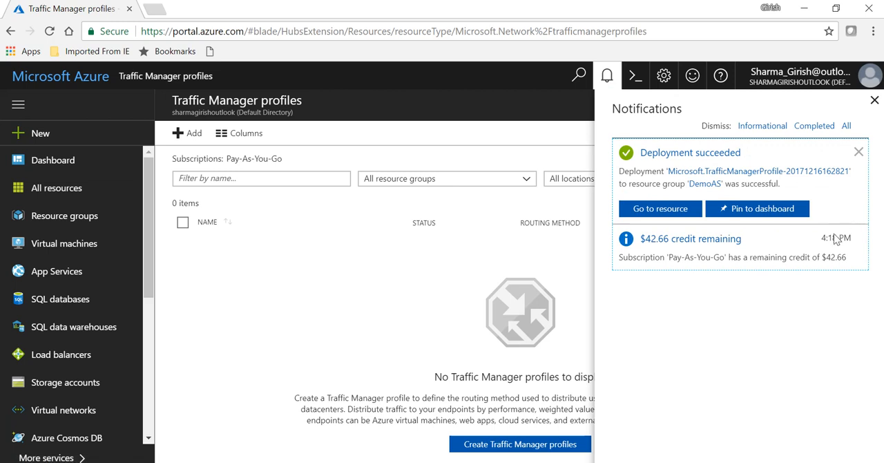
mouse_move(859, 151)
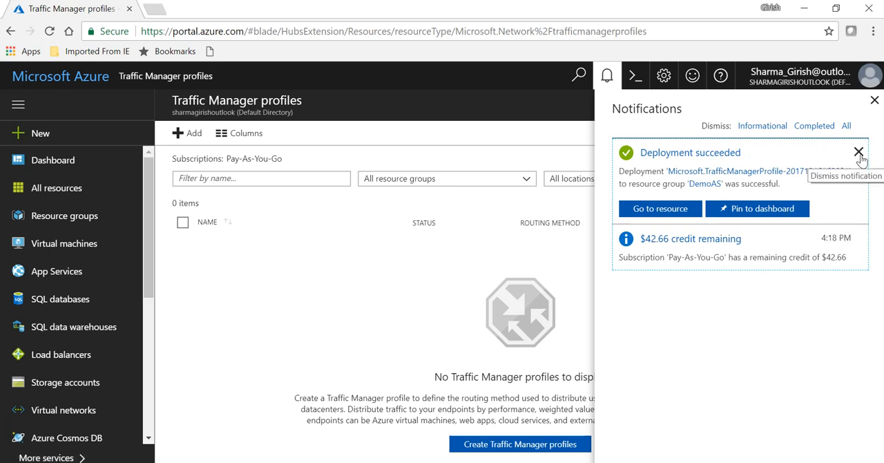
left_click(857, 152)
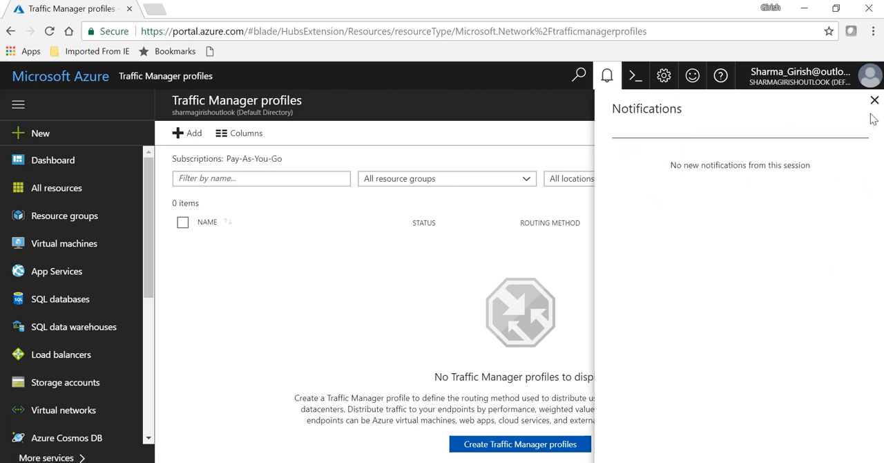
left_click(872, 100)
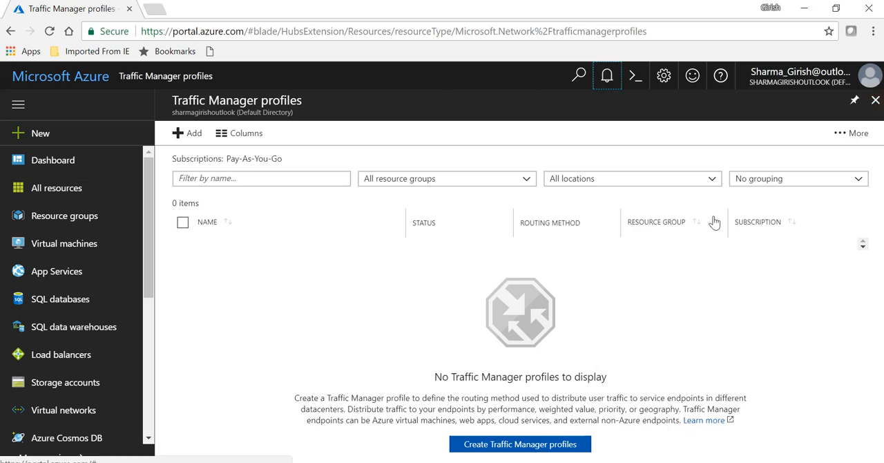
Refresh the profiles list so GirishDemoTM appears Enabled with Performance routing in DemoAS
left_click(857, 132)
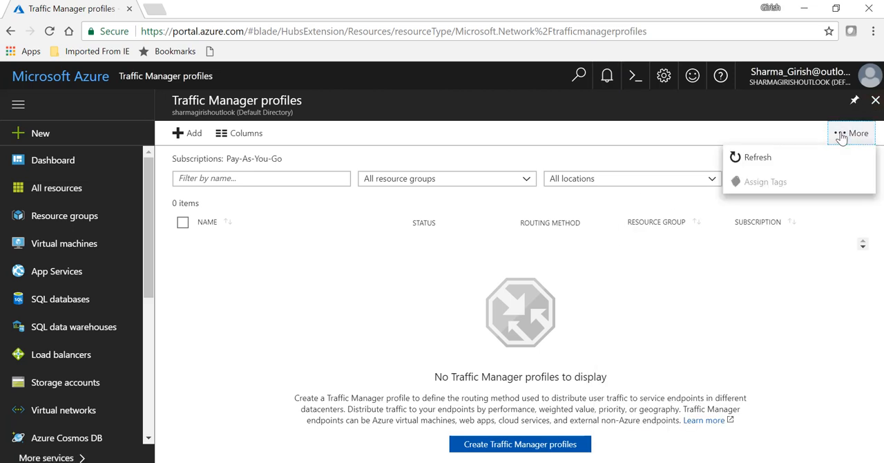
left_click(758, 156)
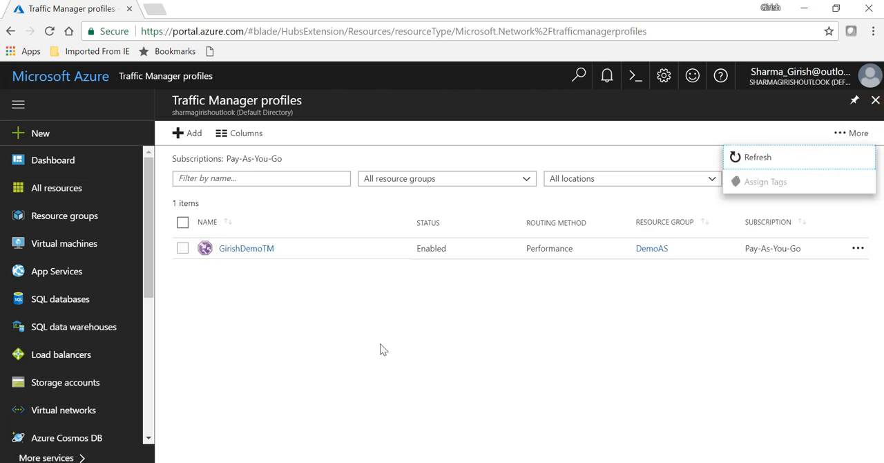
mouse_move(325, 294)
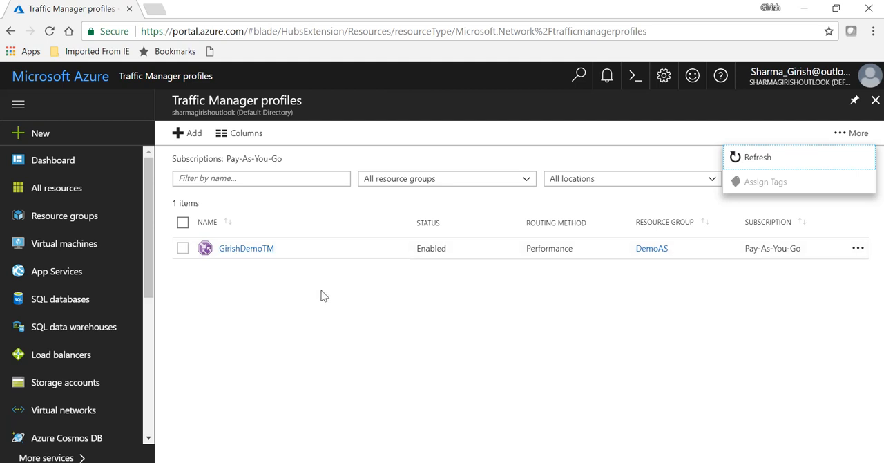
mouse_move(547, 302)
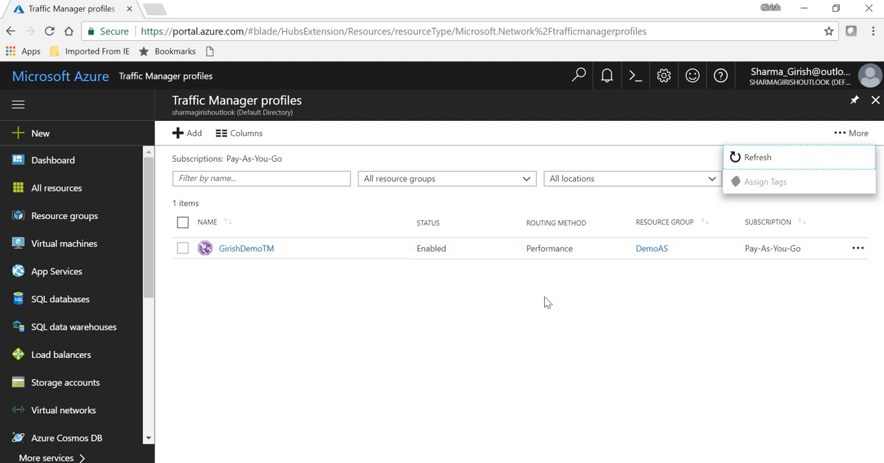